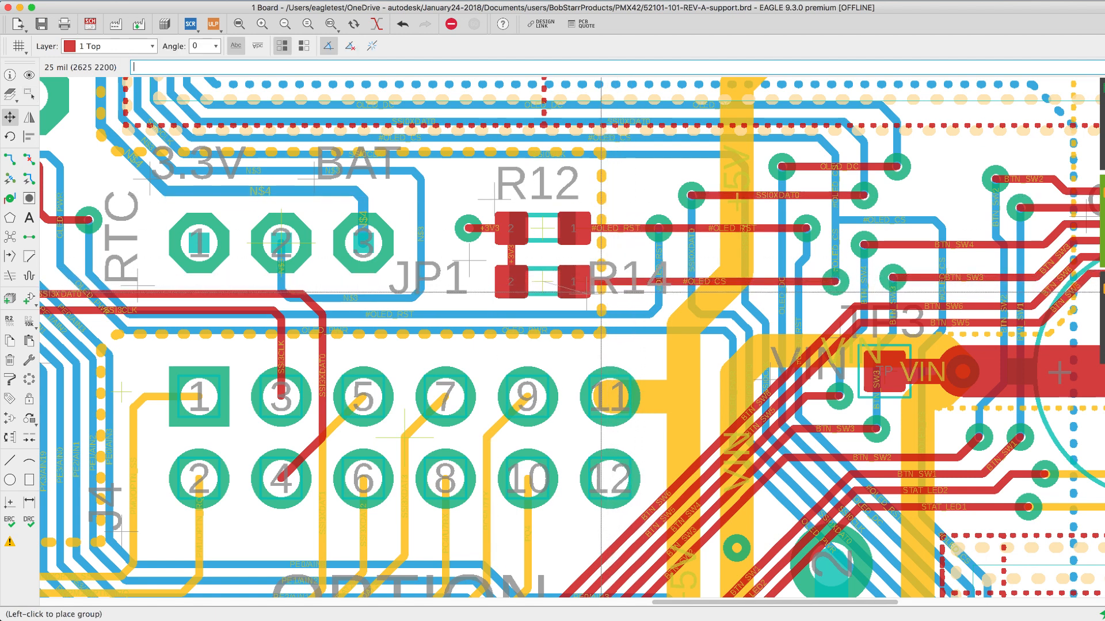
# Step: Place the R12/R14 resistor group on the board, pads tied to +3V3, OLED_RST and OLED_CS
pyautogui.click(164, 44)
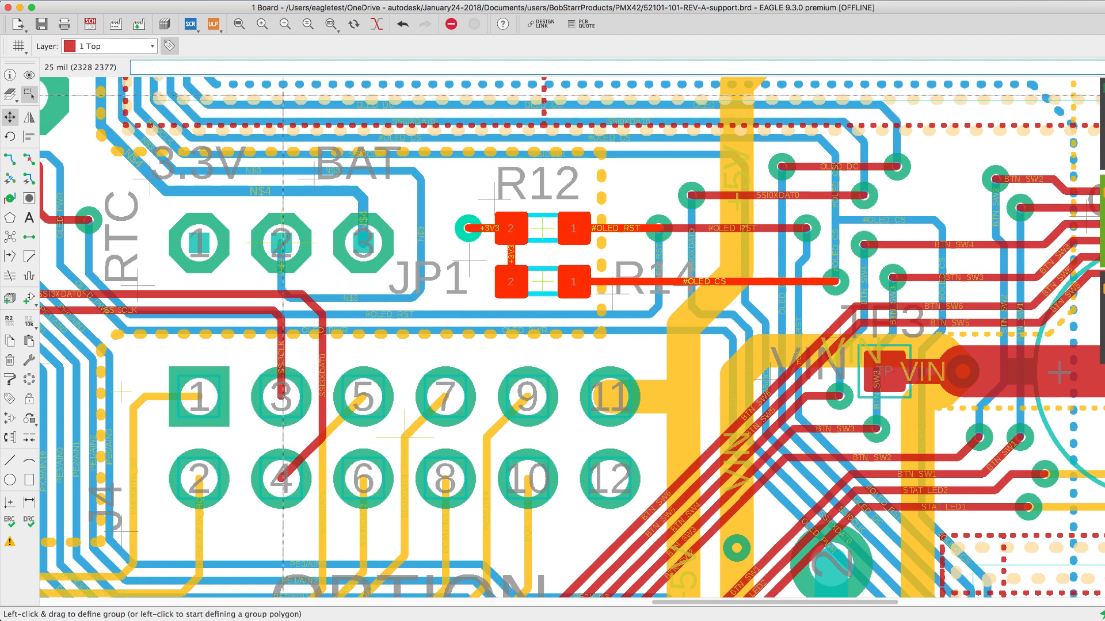
pyautogui.moveTo(169, 46)
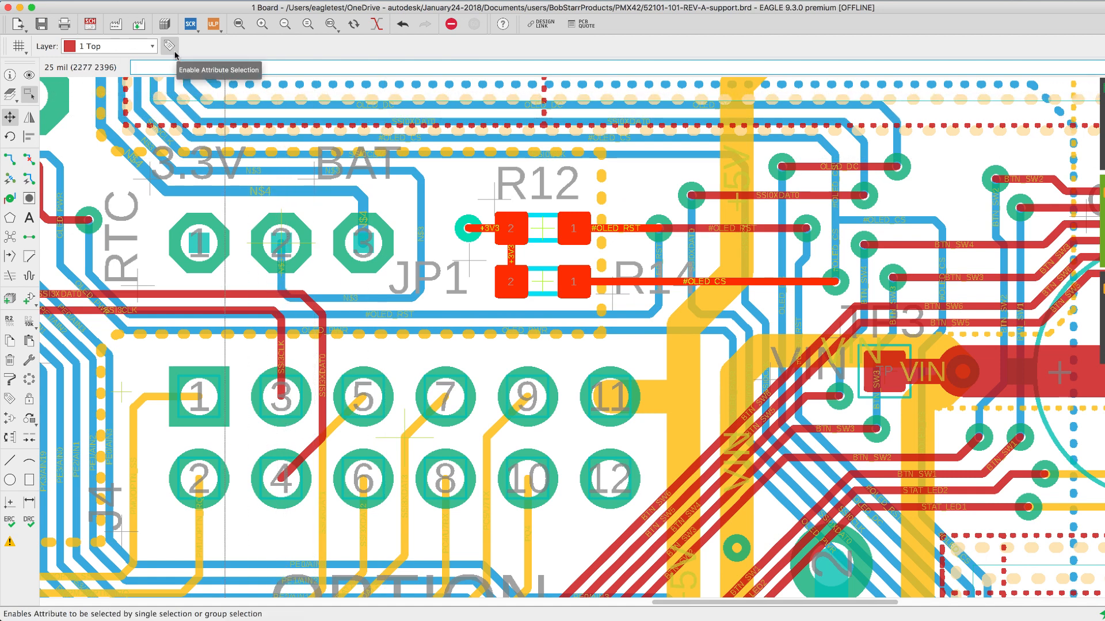